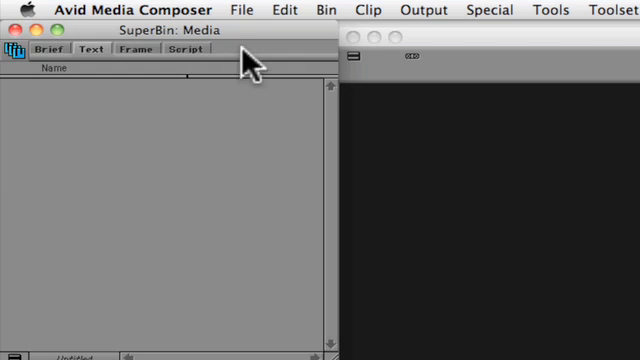
- Link the external SD and HD clip files into the Media bin via Link to AMA File(s)
click(244, 8)
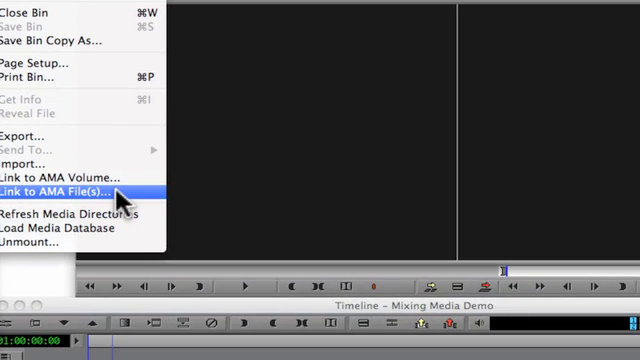
click(60, 188)
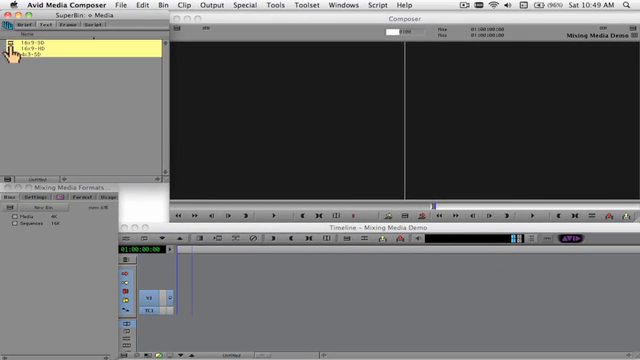
- Select all clips for the Mixing Media Demo sequence and park the position indicator in the first clip
key(cmd+a)
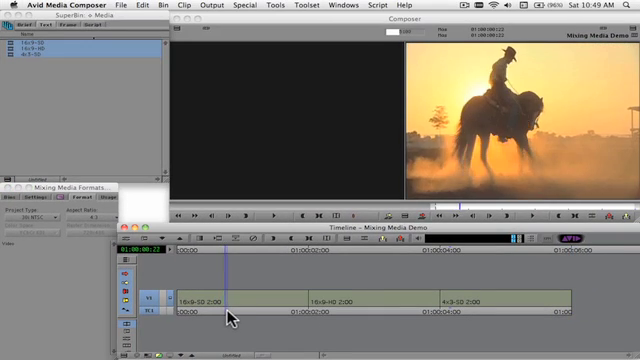
click(404, 312)
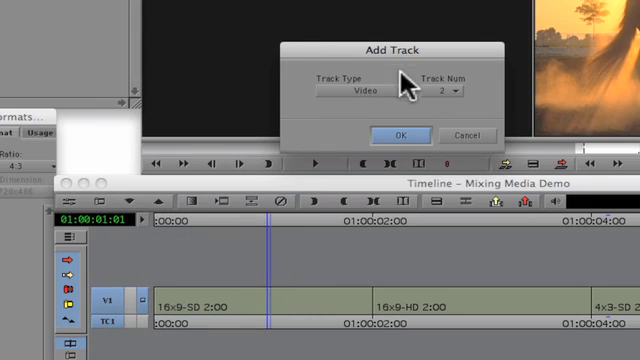
- Add a new video track numbered 10 through the Add Track dialog
click(440, 88)
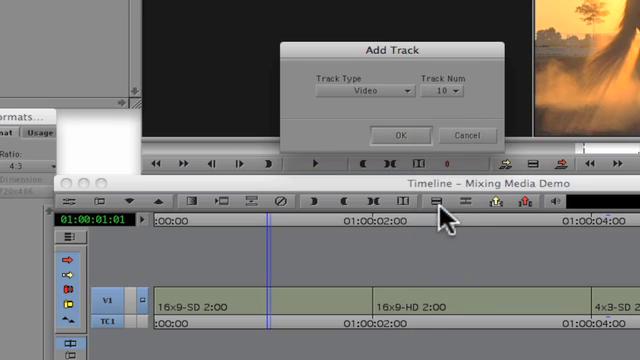
click(402, 134)
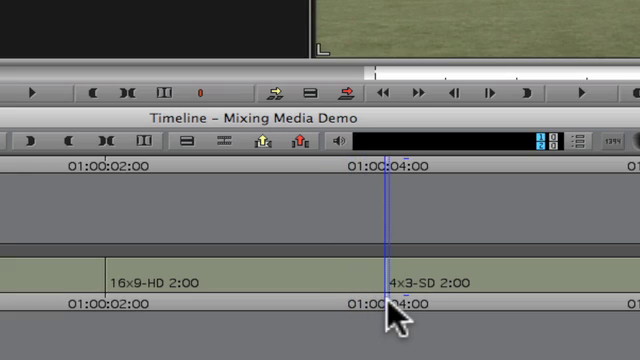
mouse_move(222, 148)
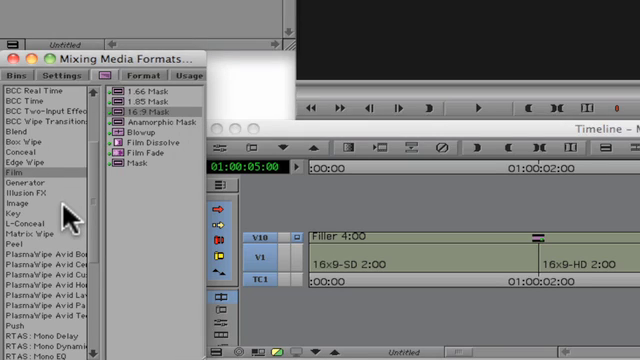
- List the Film category effects, including 16:9 Mask, Anamorphic Mask and Blowup
click(28, 204)
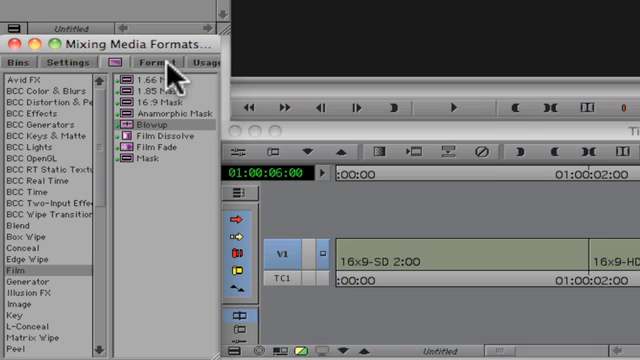
- Show the project Format settings and the Project Type choices (30i NTSC, 4:3)
click(152, 62)
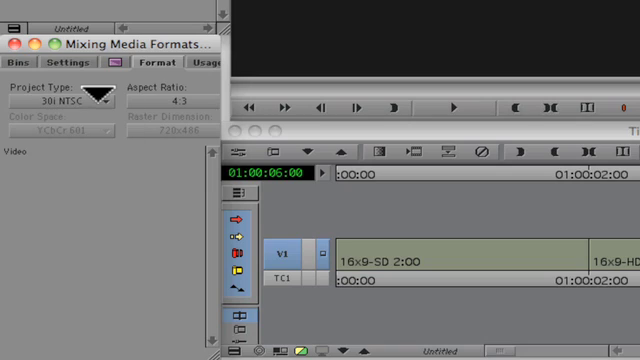
click(62, 102)
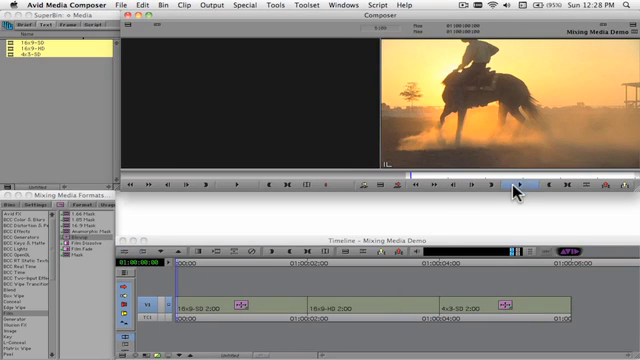
- Play the sequence in the Record monitor to review the reformatted cowboy shot framing
click(514, 186)
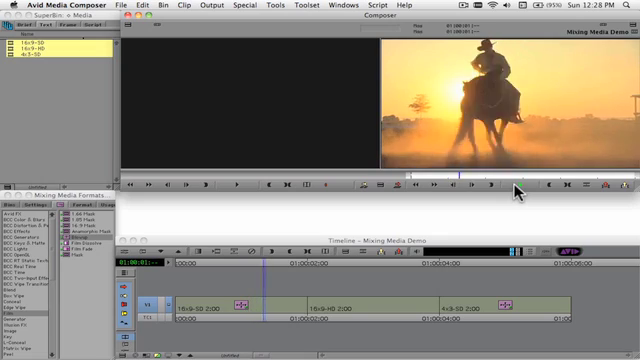